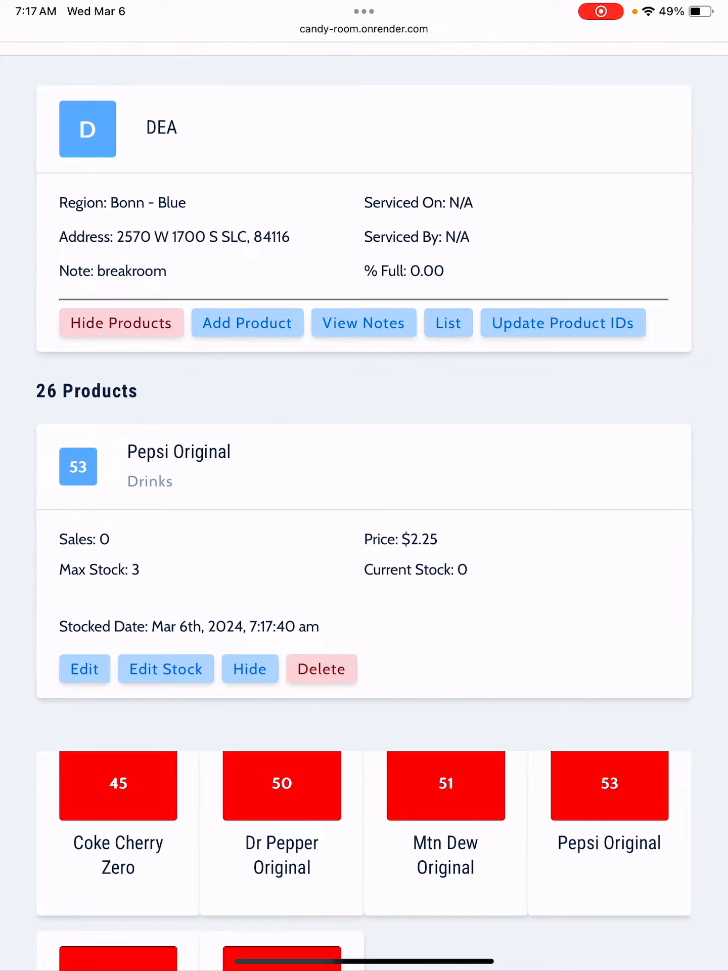
# Begin editing Pepsi Original in the DEA machine and enter 52 as its new location.
pyautogui.click(563, 323)
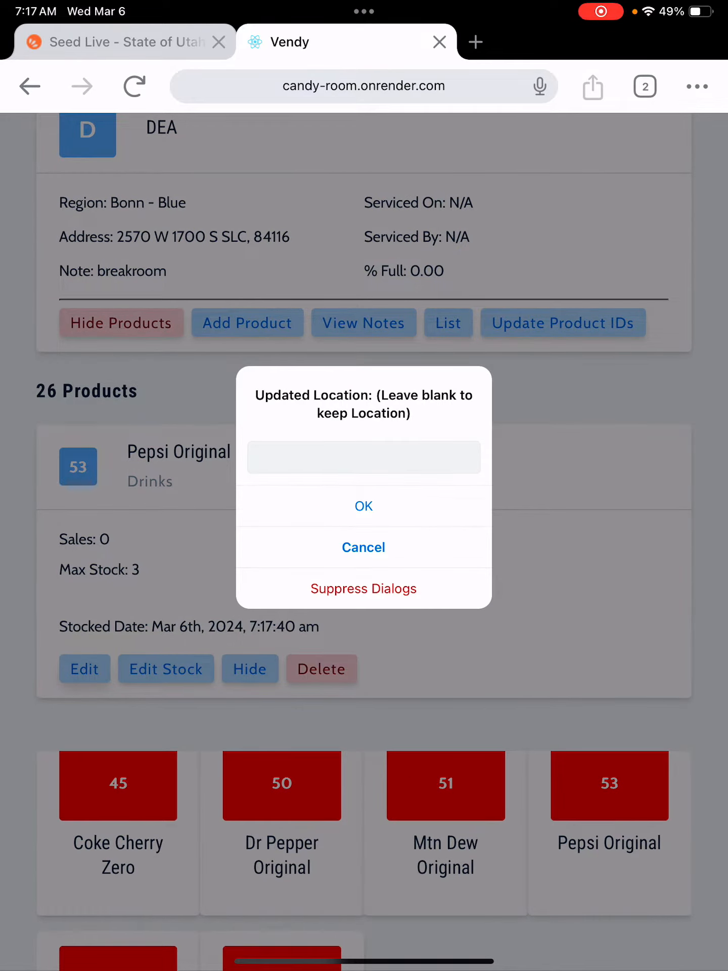
pyautogui.write('5')
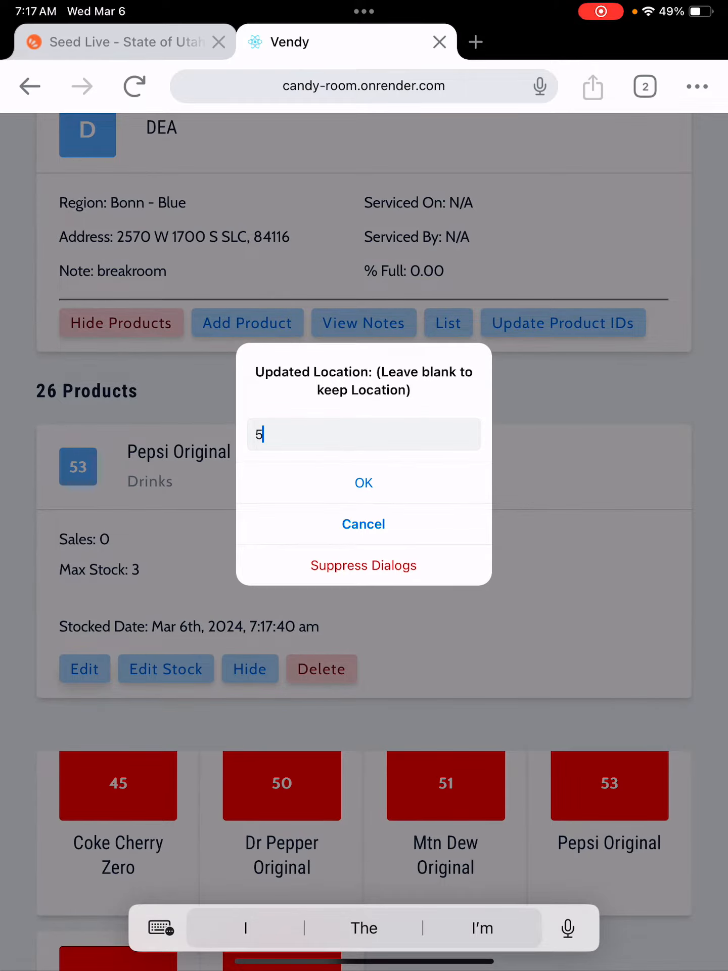
pyautogui.write('2')
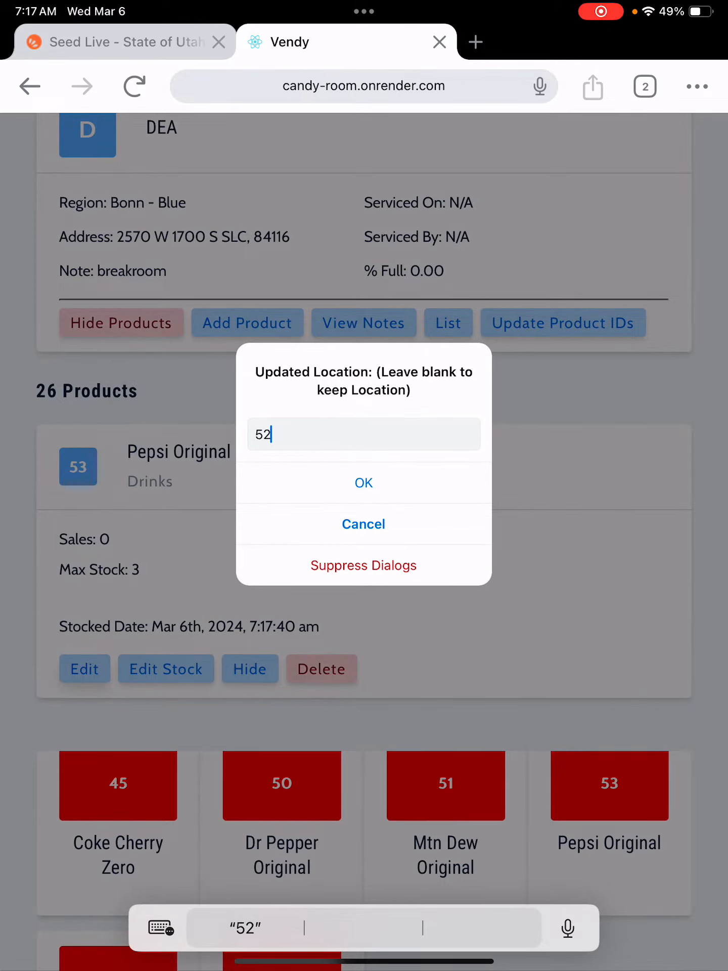
# Confirm location 52 and leave max stock blank to finish the edit.
pyautogui.click(363, 483)
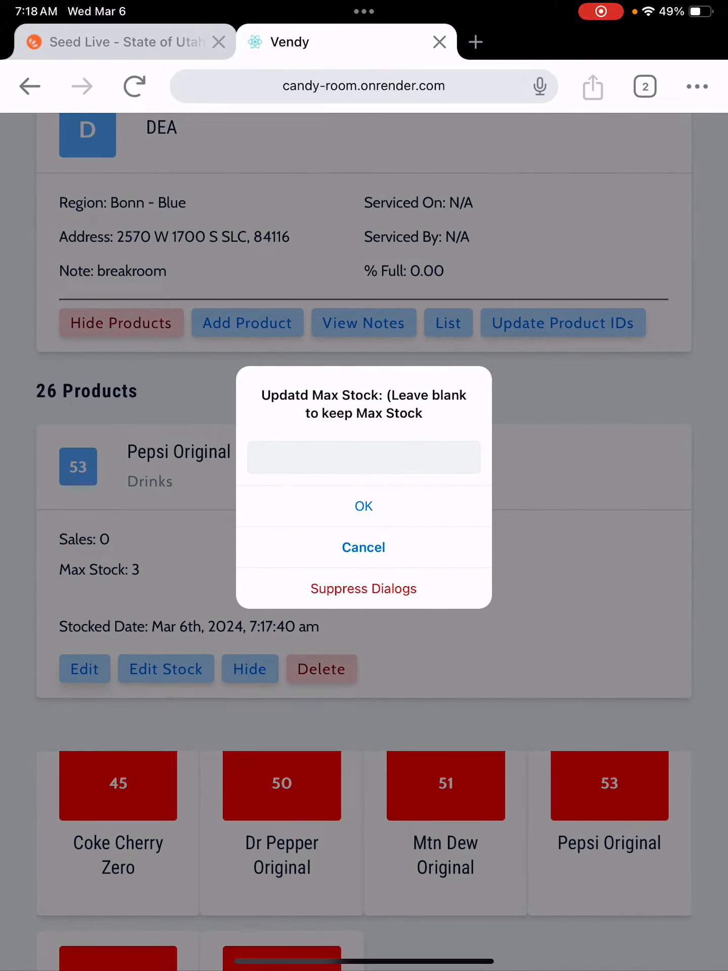
pyautogui.click(363, 507)
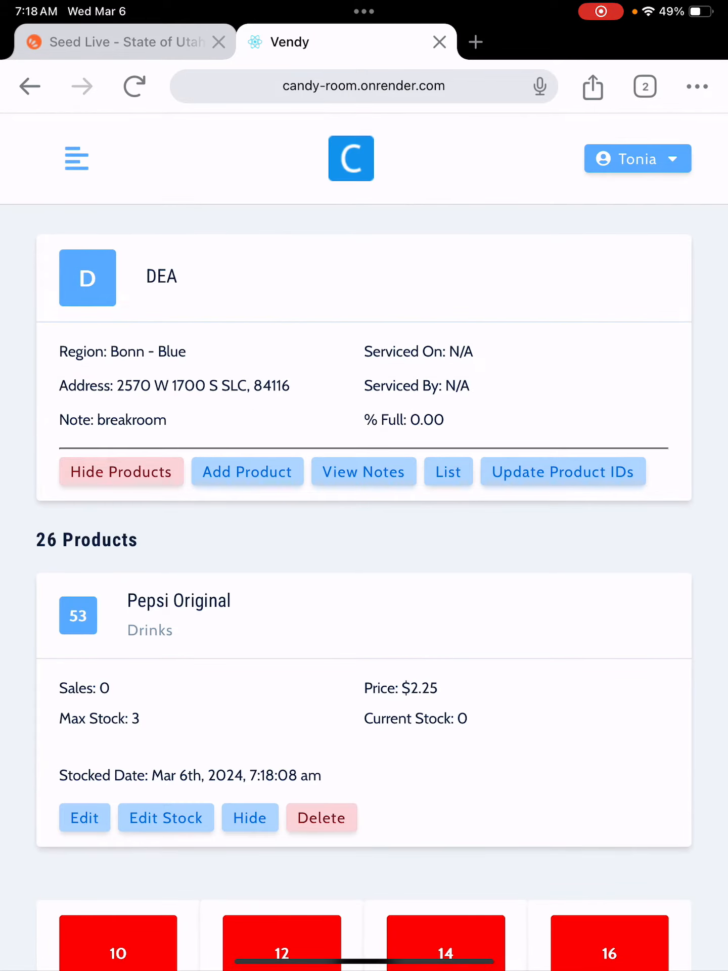
pyautogui.scroll(-3)
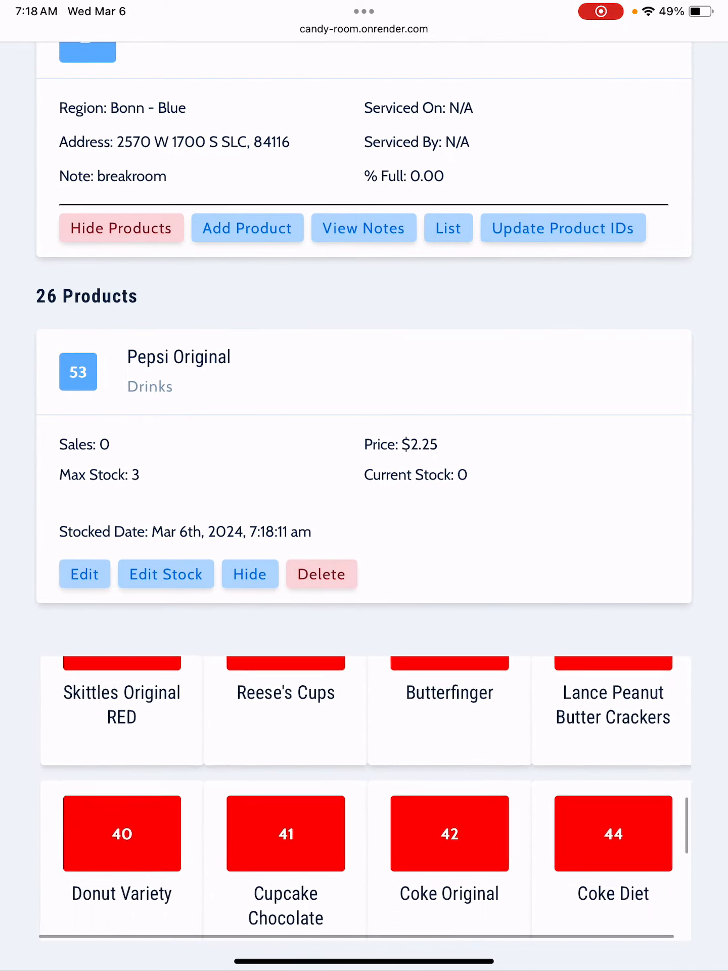
pyautogui.scroll(-3)
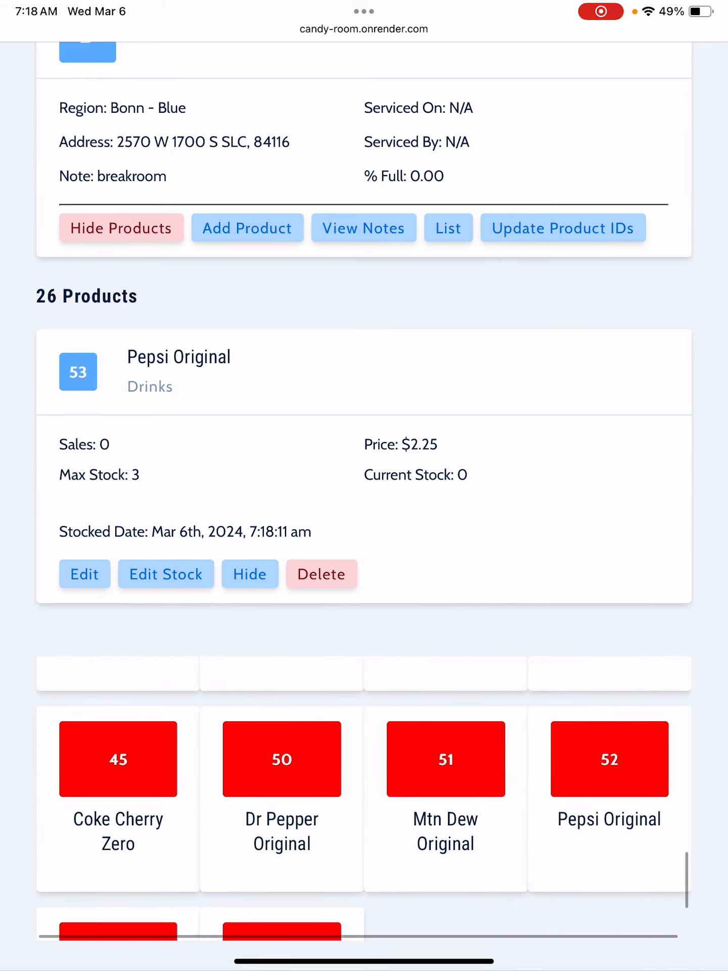